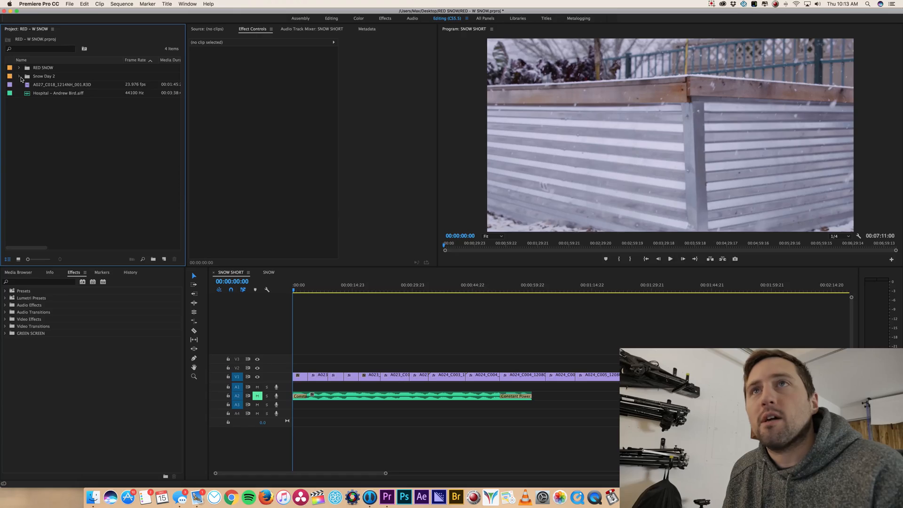
# Create a new sequence from the A027_C018_1214NH_001.R3D clip in the Snow Day 2 bin
pyautogui.click(19, 77)
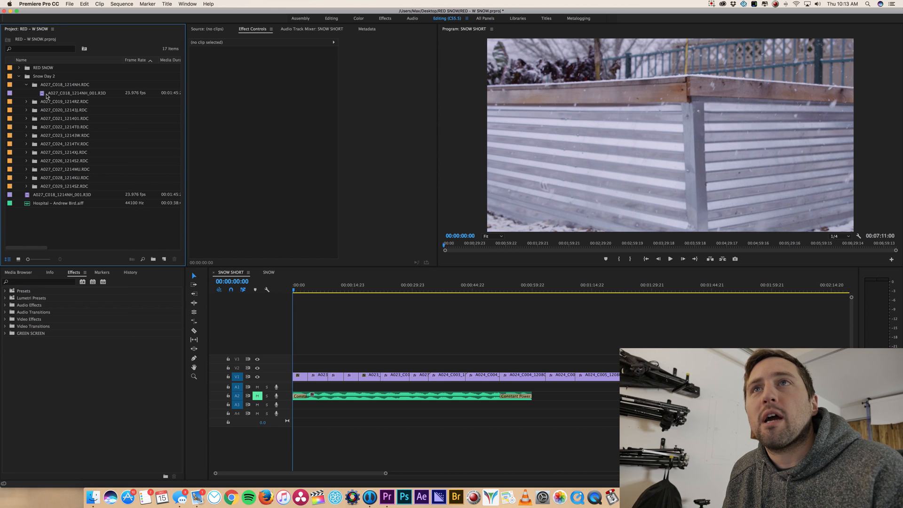
pyautogui.rightClick(75, 93)
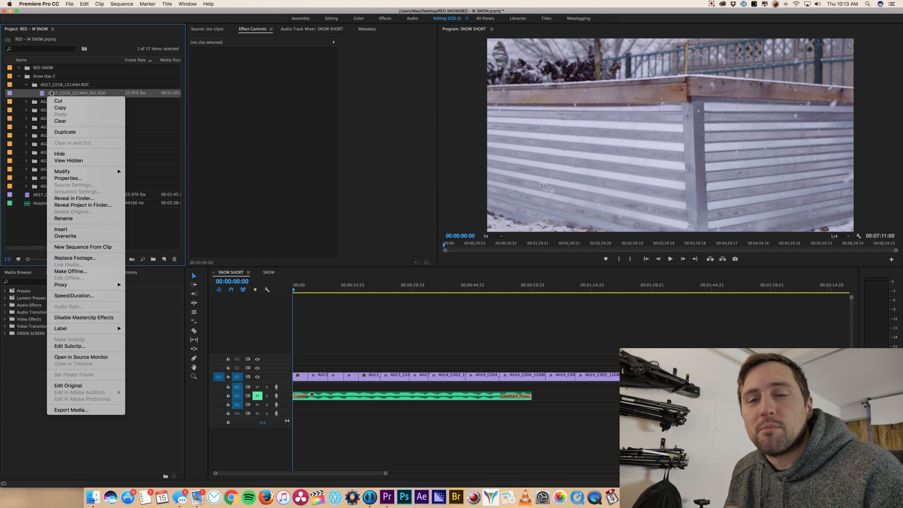
pyautogui.moveTo(83, 247)
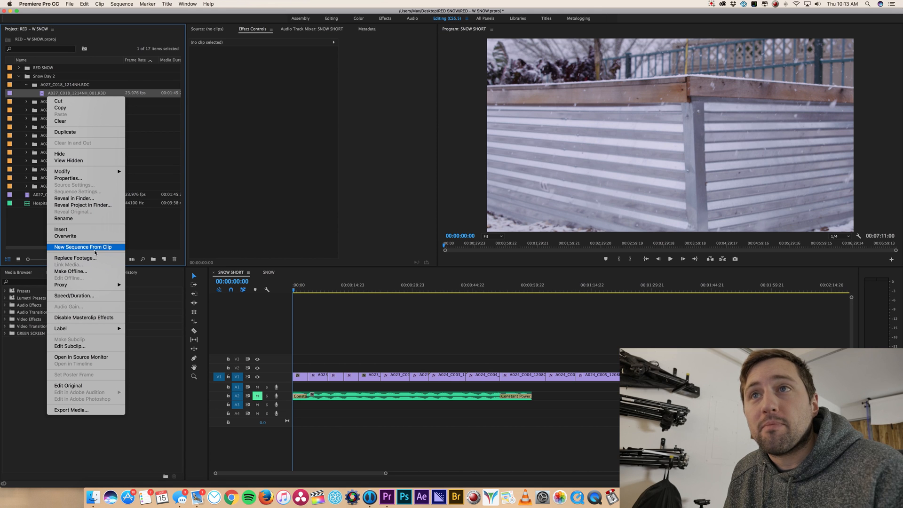
pyautogui.click(84, 246)
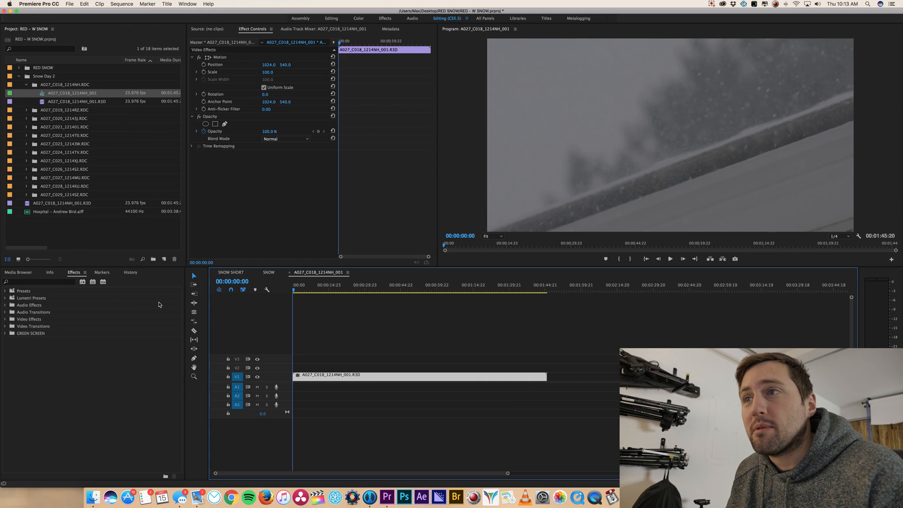
# Add a second copy of the A027_C018 R3D clip after the first on V1
pyautogui.click(381, 322)
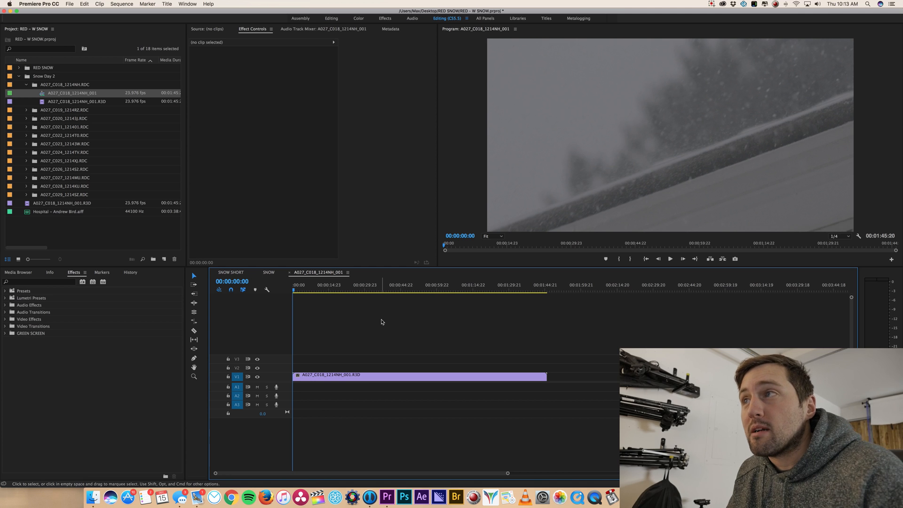
pyautogui.click(433, 291)
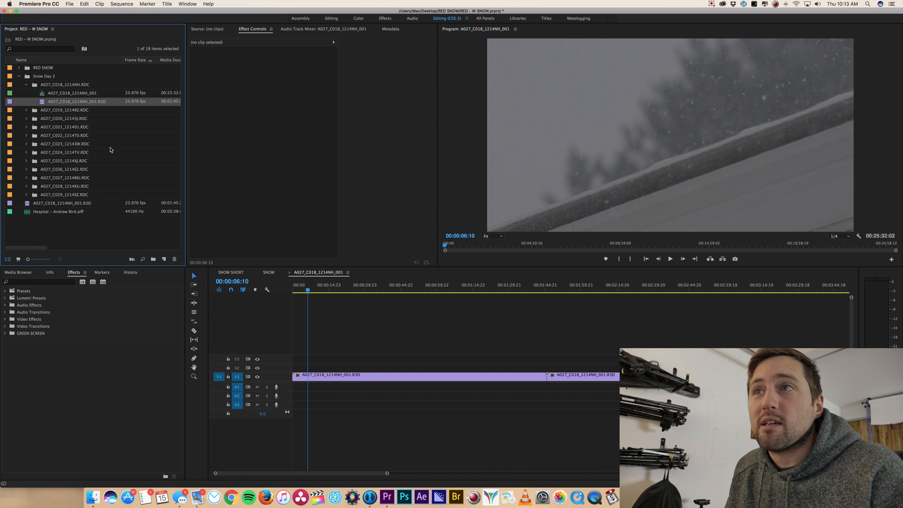
# Load the clip in the Source Monitor and scrub the timeline to find a cut
pyautogui.doubleClick(76, 101)
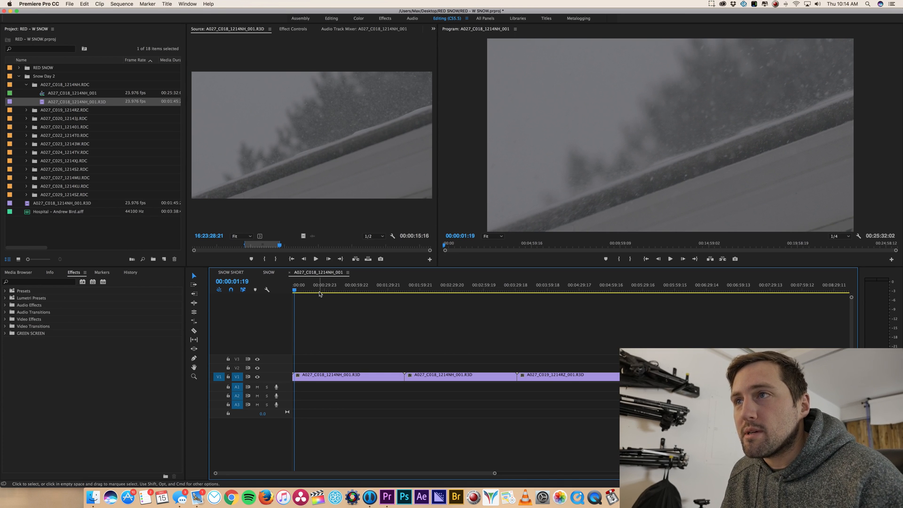
pyautogui.click(325, 289)
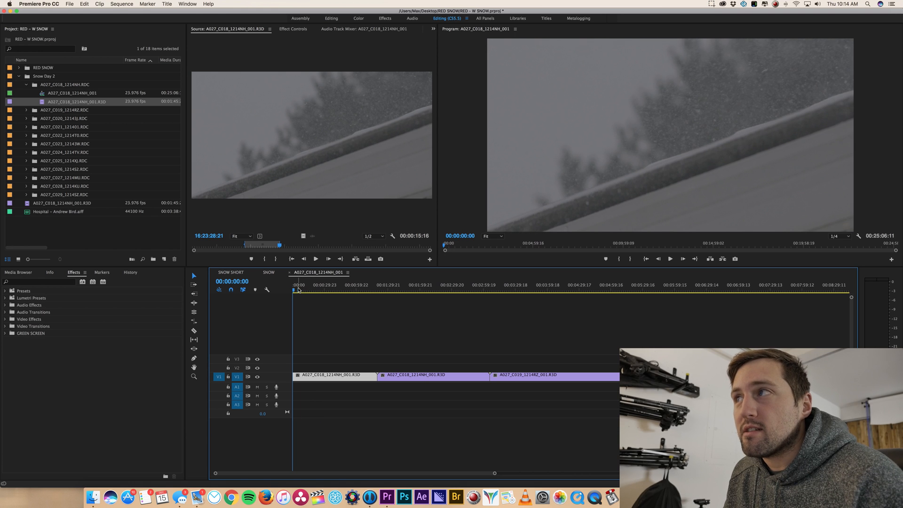
pyautogui.click(319, 290)
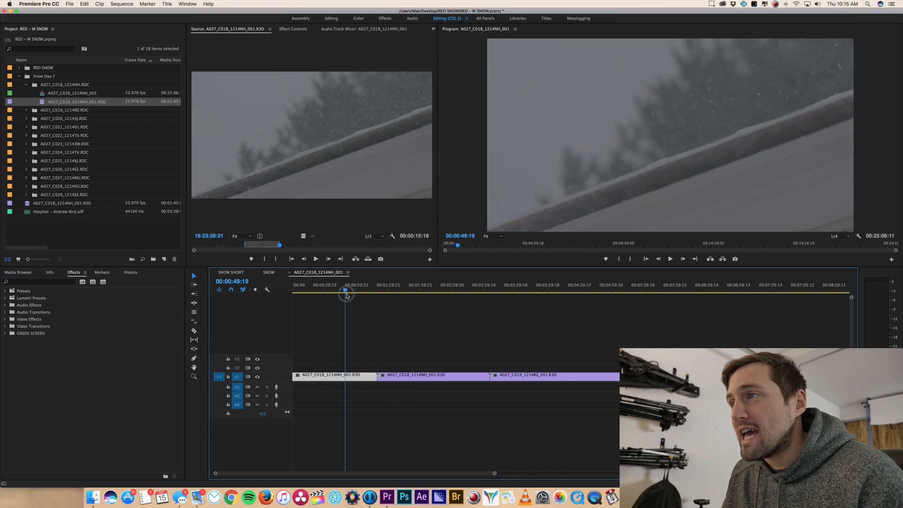
pyautogui.moveTo(347, 295); pyautogui.dragTo(336, 292)
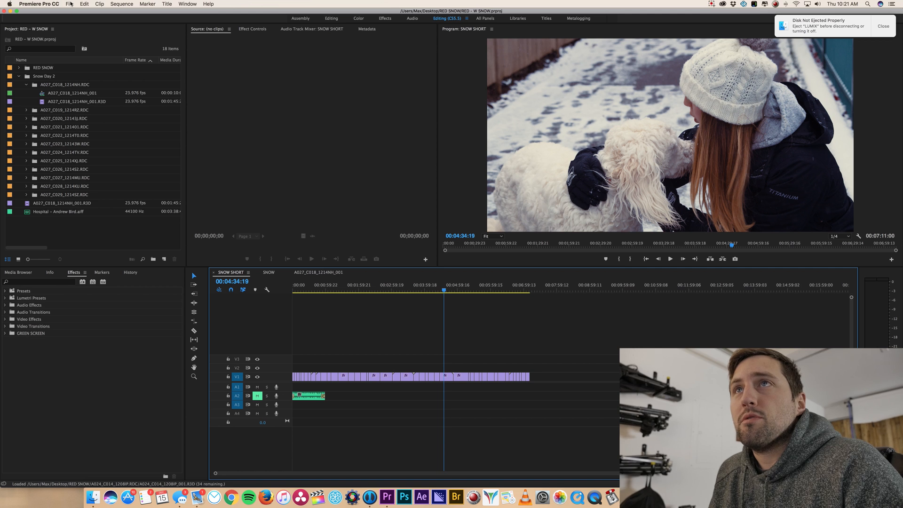
# Bring up the Keyboard Shortcuts editor from the Premiere Pro CC menu
pyautogui.click(70, 3)
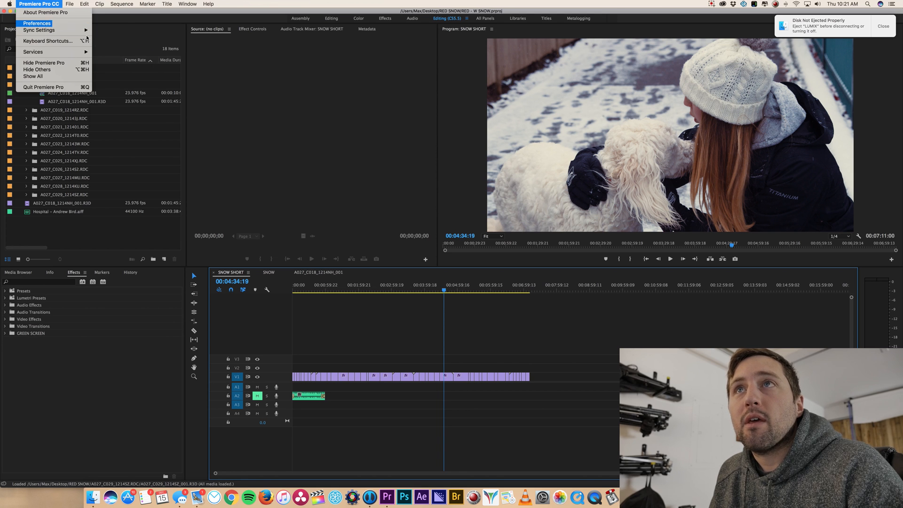
pyautogui.click(47, 40)
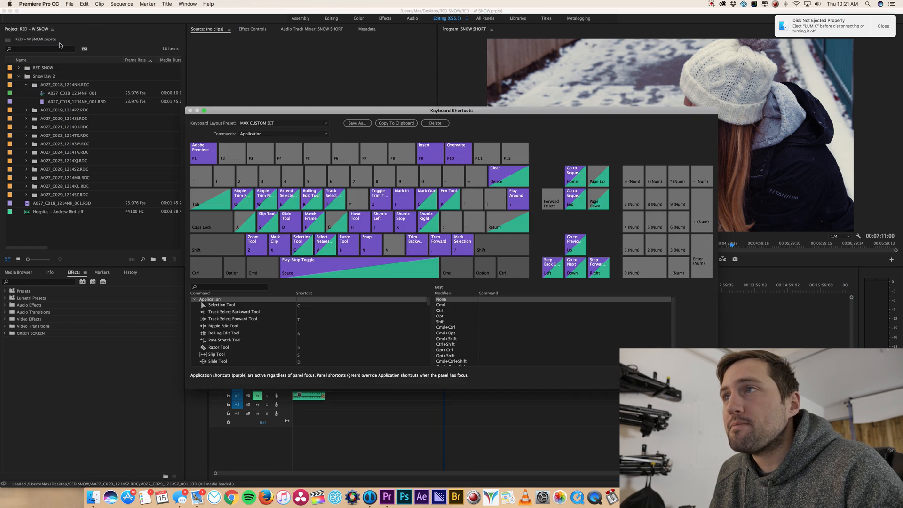
# Search 'ripple' to find the Ripple Trim Next/Previous Edit To Playhead shortcuts (W and Q)
pyautogui.write('ripple trim')
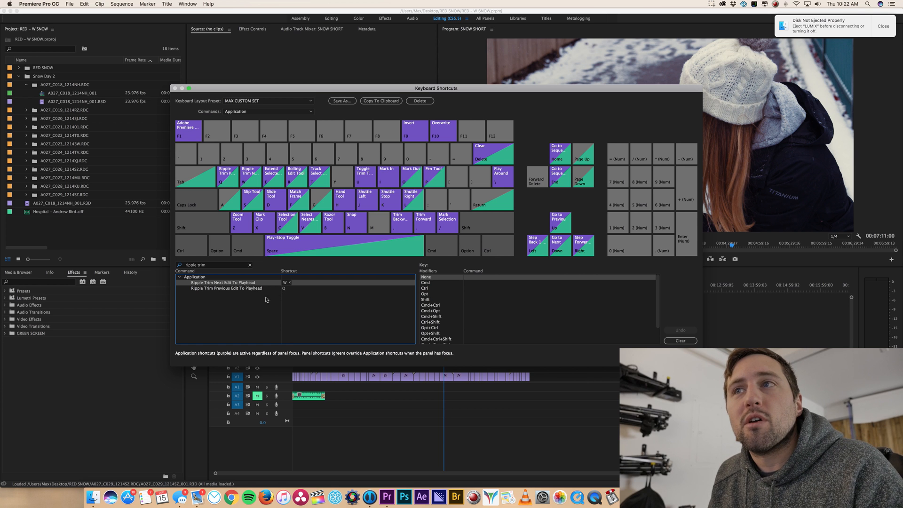
pyautogui.moveTo(252, 307)
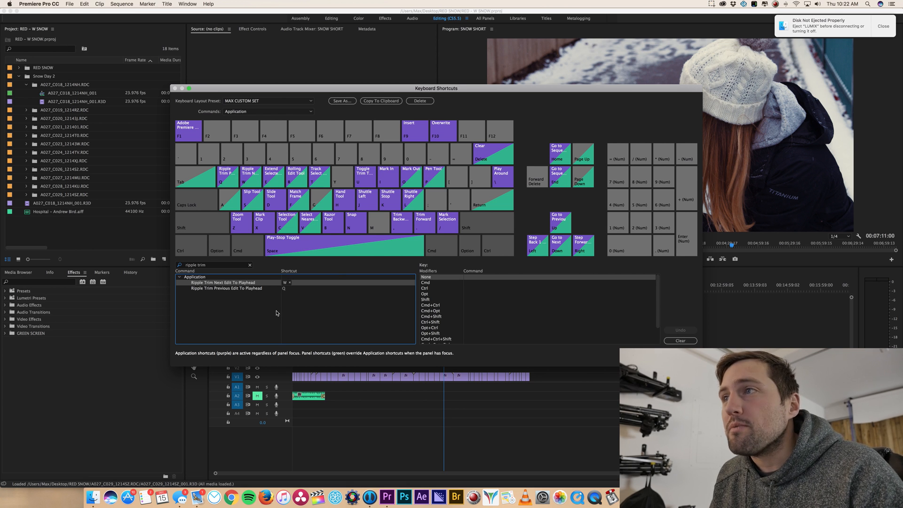
pyautogui.write('k')
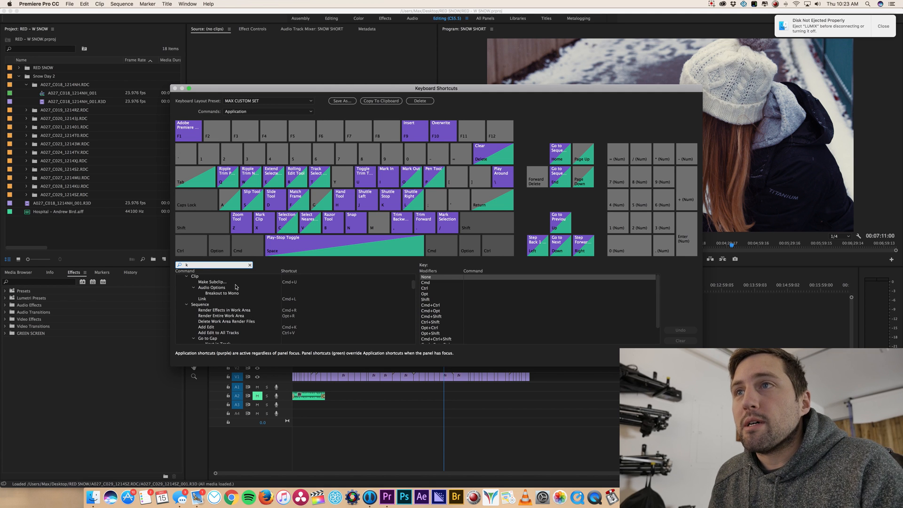
# Search 'add ed' to find the Add Edit command's Cmd+K shortcut
pyautogui.write('add ed')
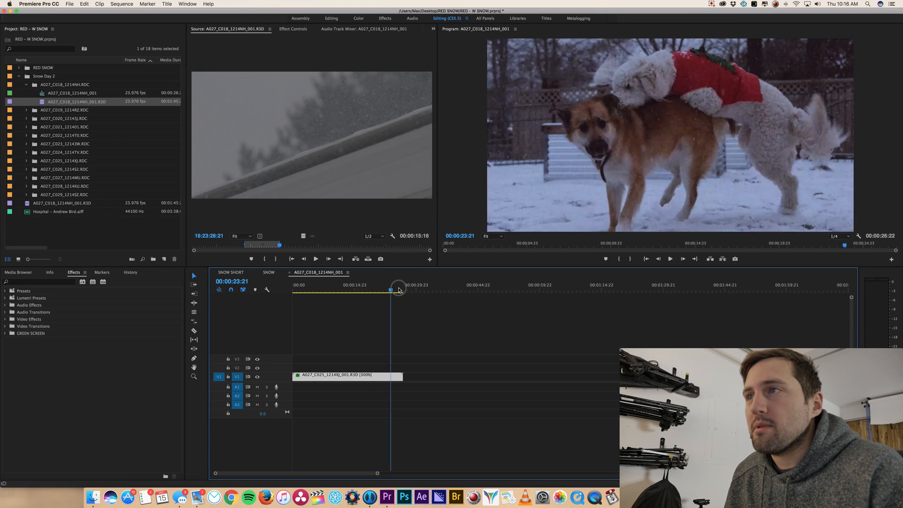
# Position the playhead near the dog clip's start for Cmd+K edits and Q/W ripple trims
pyautogui.click(295, 291)
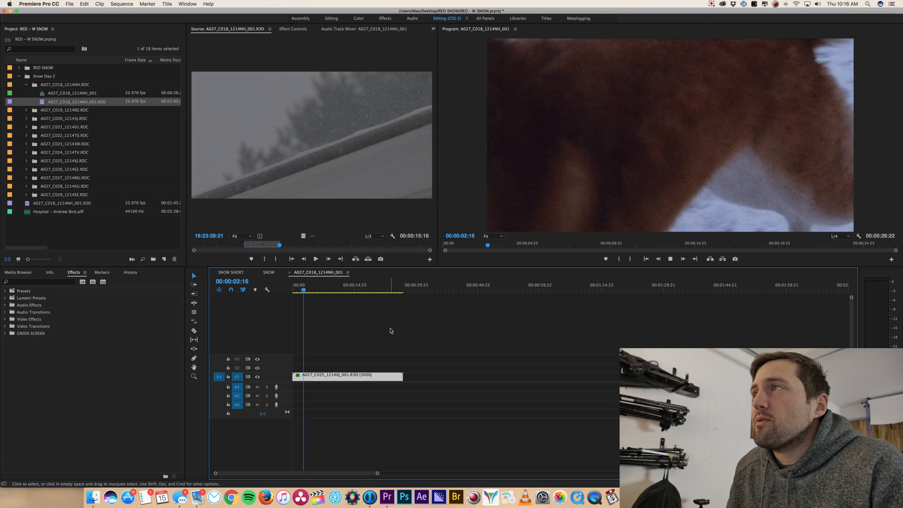
pyautogui.click(308, 291)
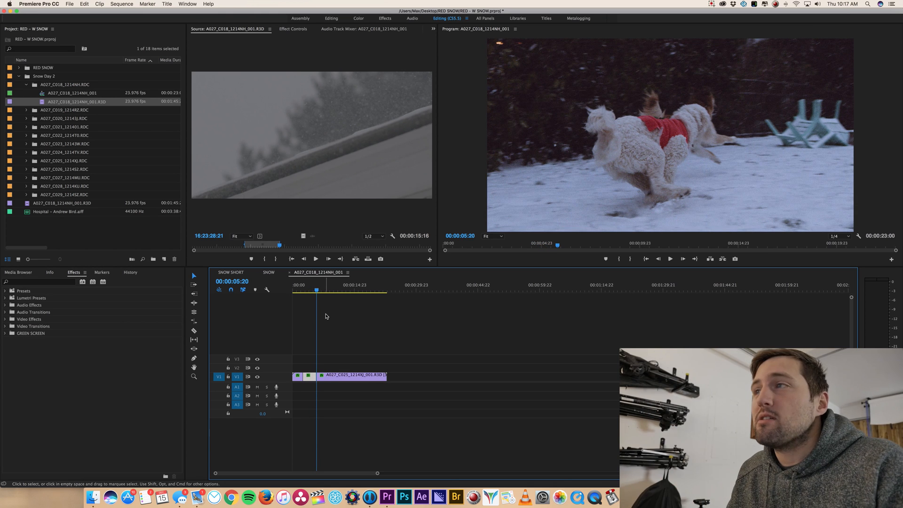
# Place the playhead at further trim points to ripple trim the sequence to about 10 seconds
pyautogui.click(670, 259)
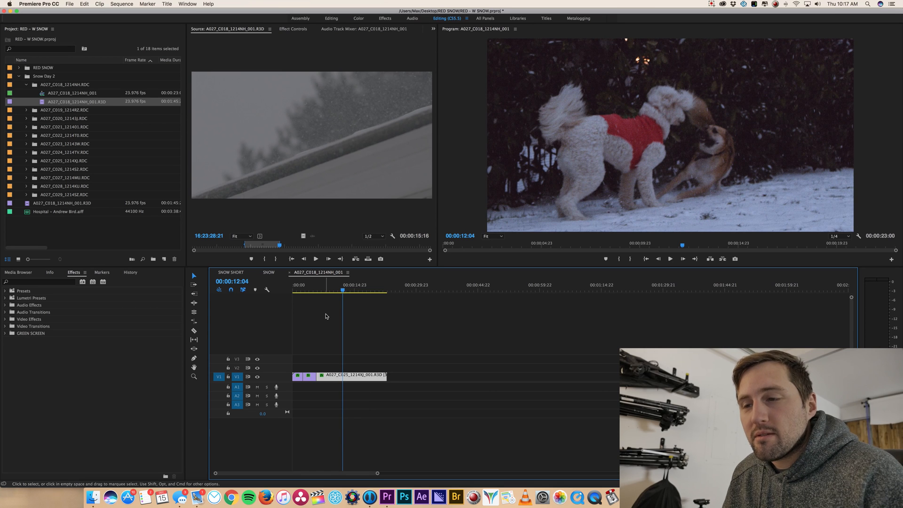
pyautogui.click(316, 291)
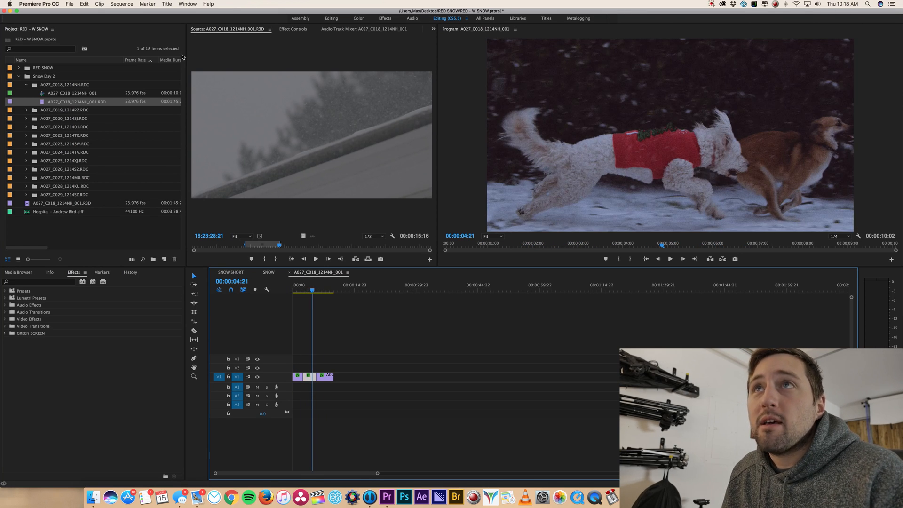
# Enable Selection Follows Playhead from the Sequence menu
pyautogui.click(121, 4)
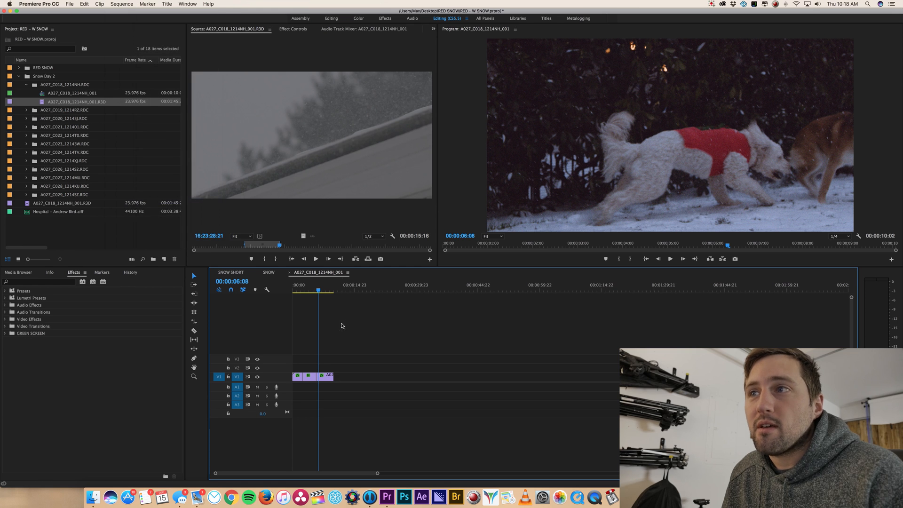
pyautogui.click(309, 289)
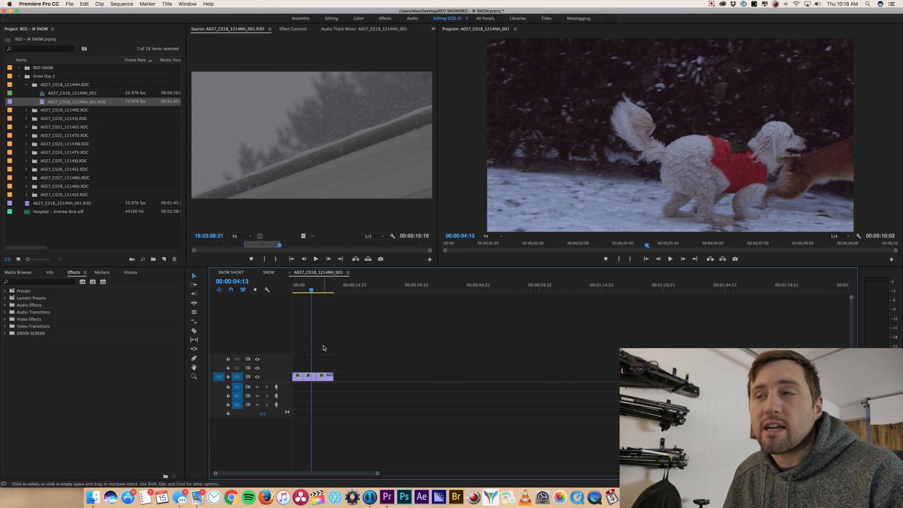
pyautogui.click(121, 3)
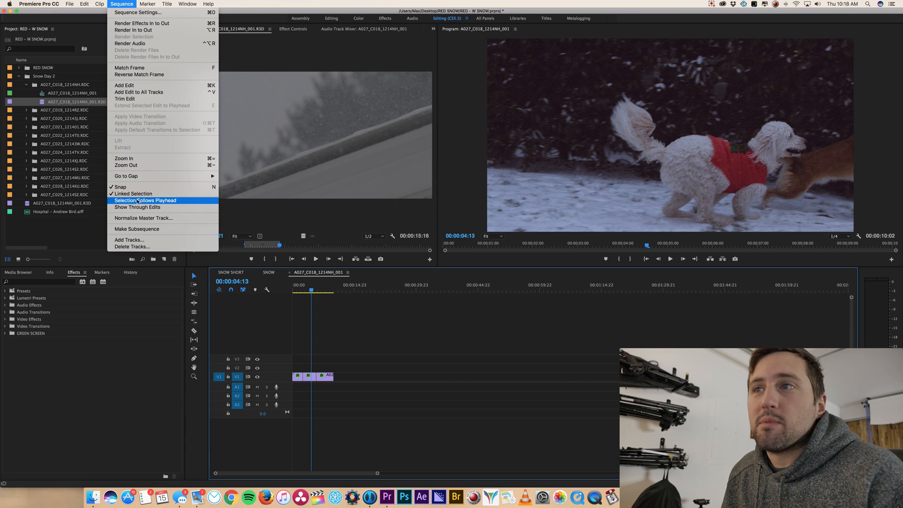
pyautogui.click(326, 289)
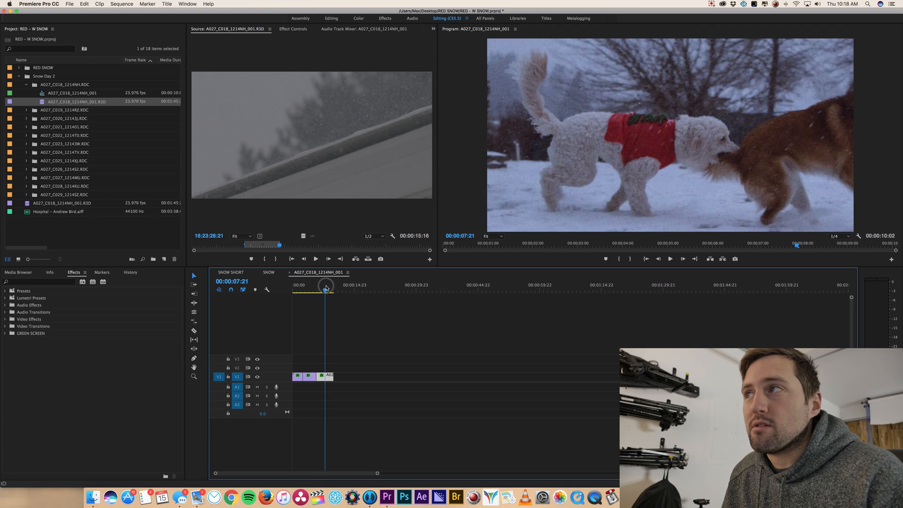